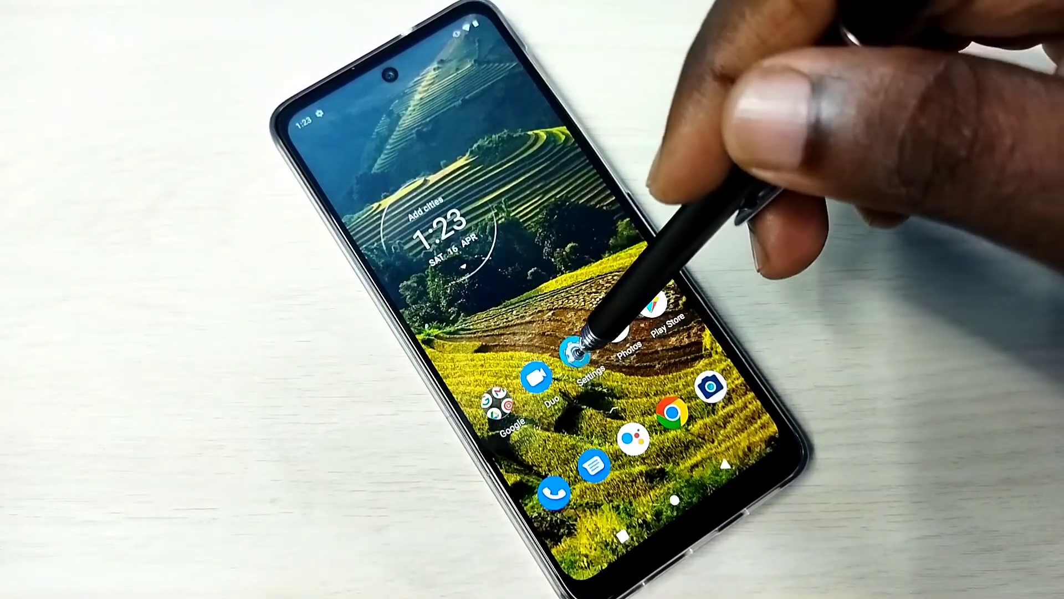
Go from the home screen into Settings and then into Apps and notifications
click(584, 353)
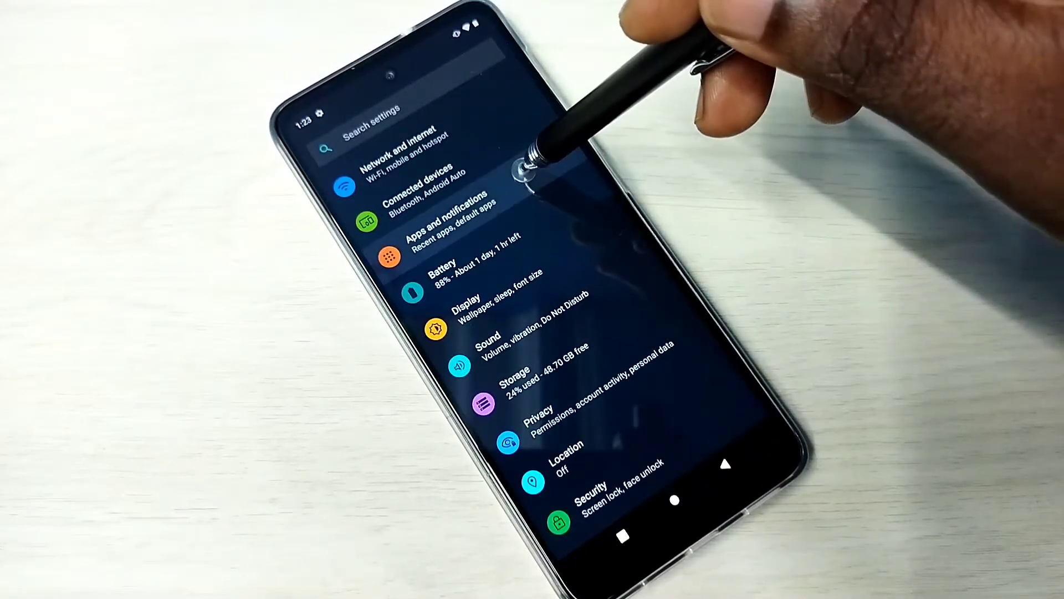
click(435, 221)
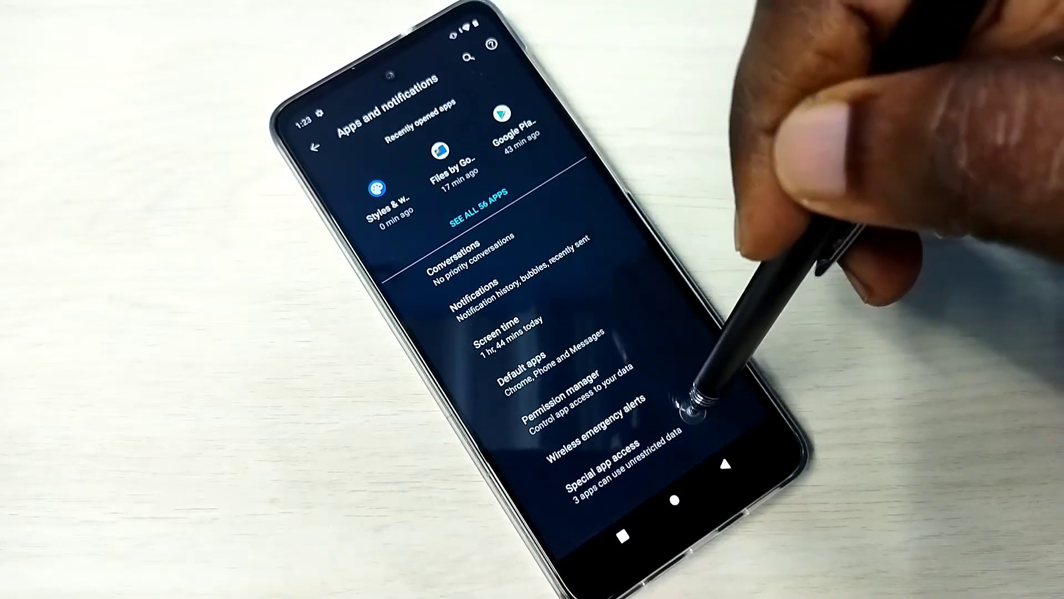
Enter Special app access and reach the Install unknown apps list (Chrome, Drive, Files by Google, Gmail)
click(598, 455)
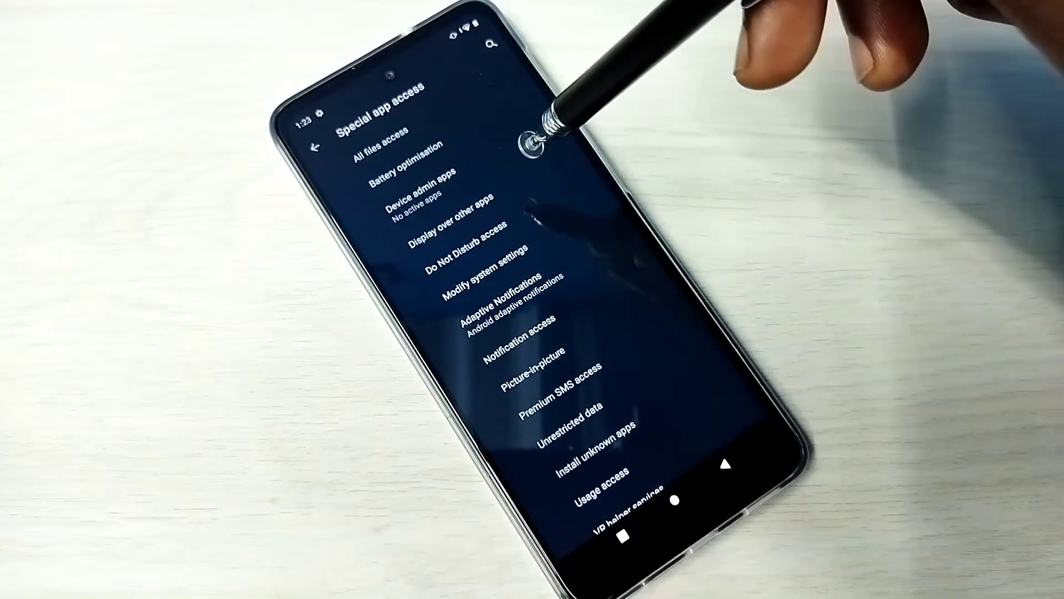
scroll(down, 3)
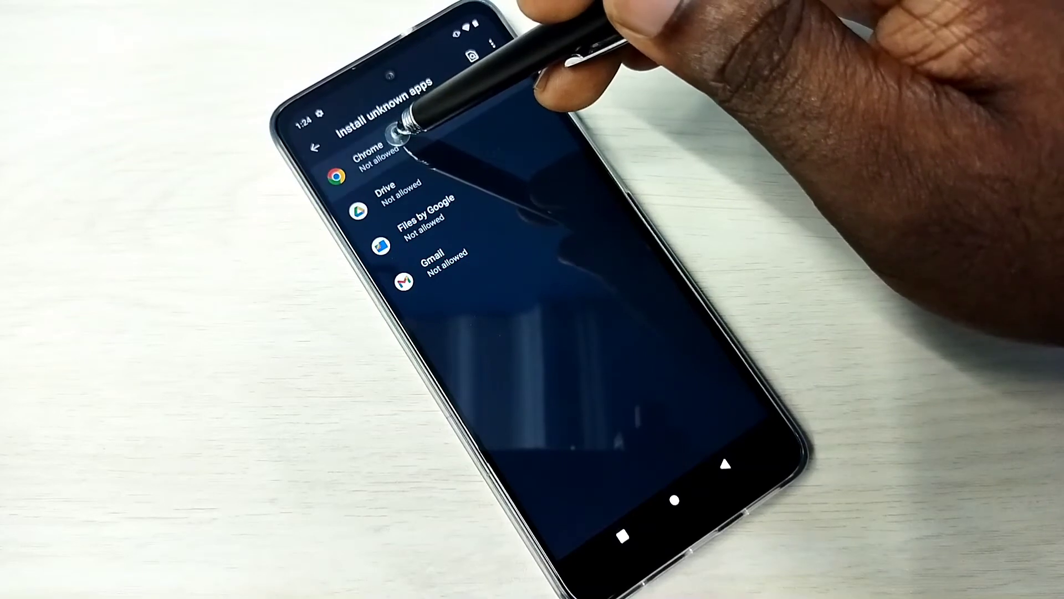
View Chrome's install-unknown-apps page, then move on to Files by Google's page
click(367, 151)
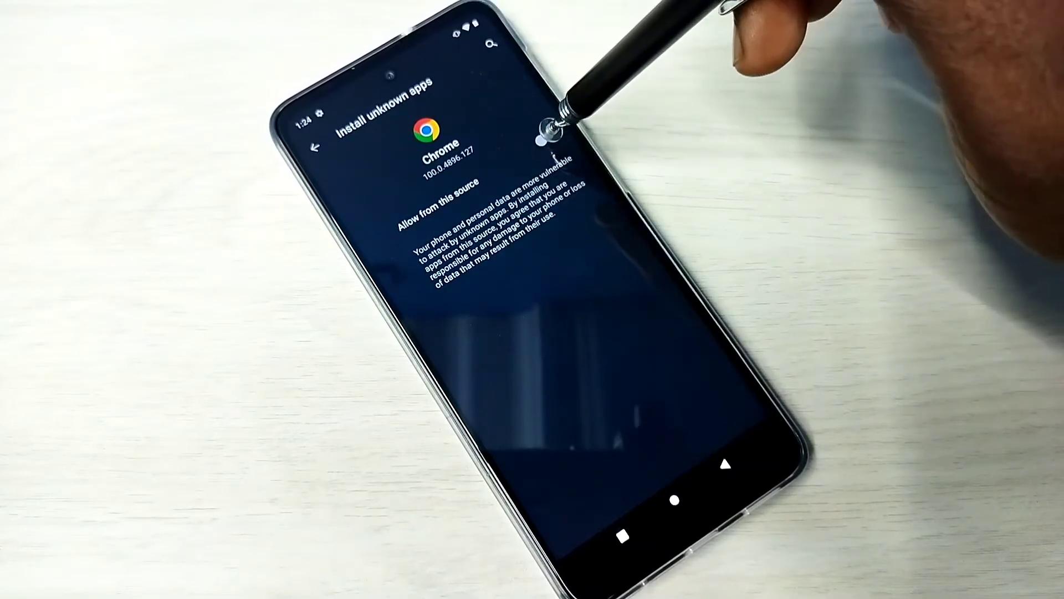
click(544, 132)
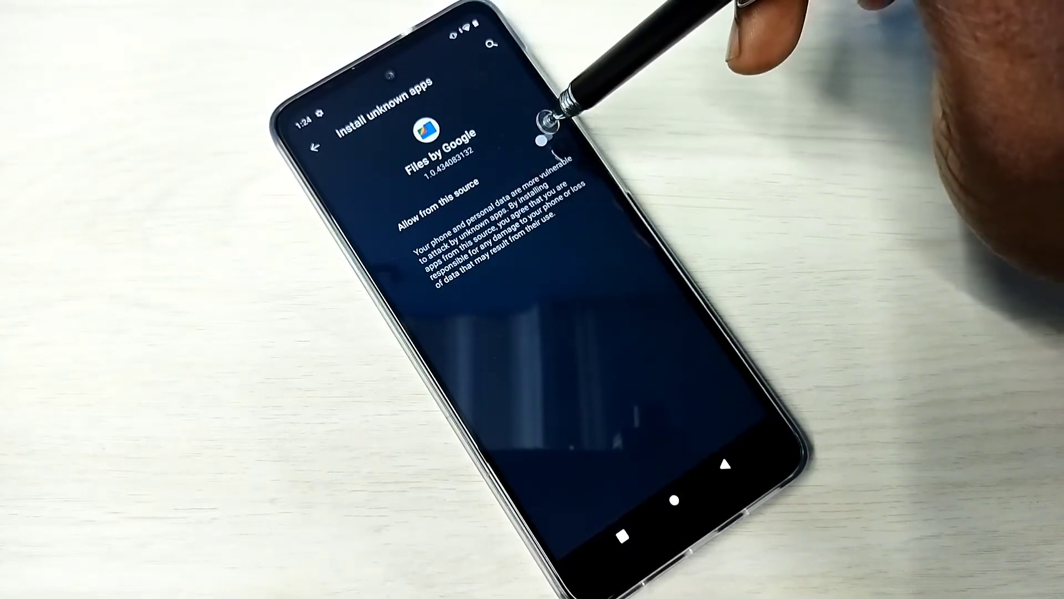
click(546, 133)
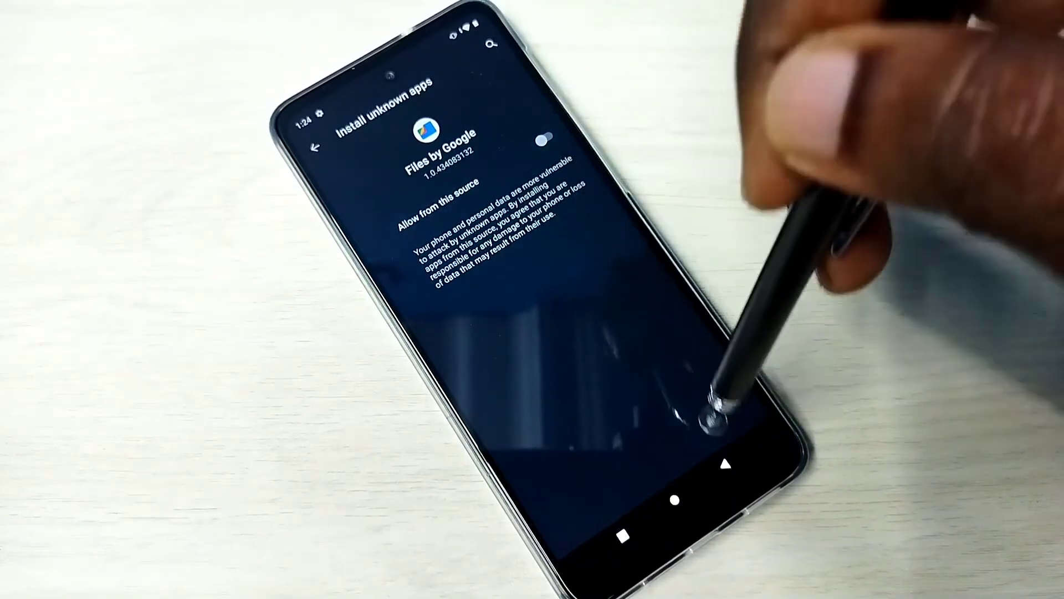
Back out through the Install unknown apps list to the Special app access list
click(544, 135)
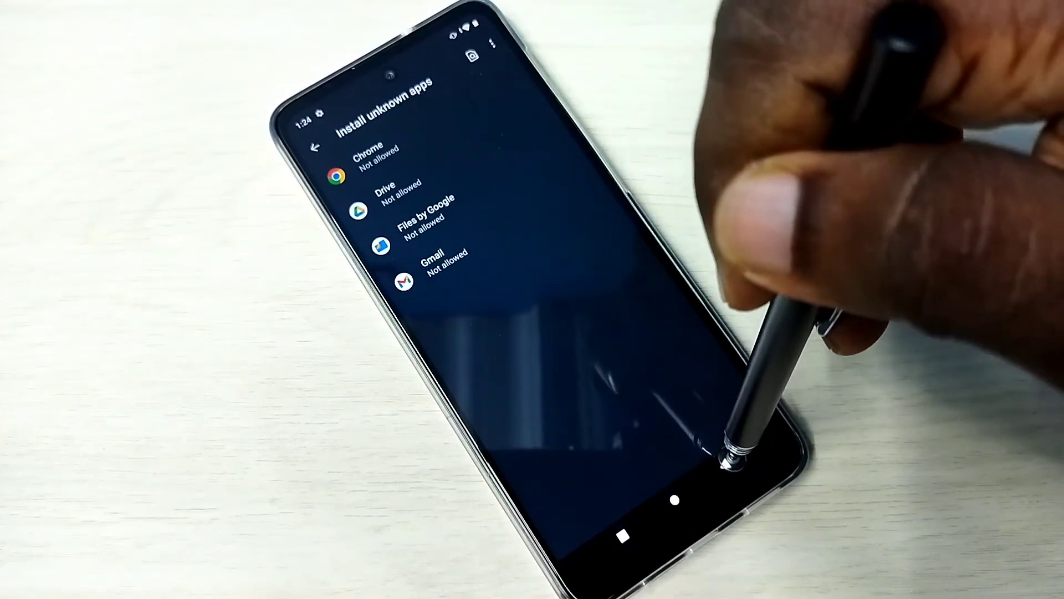
click(316, 147)
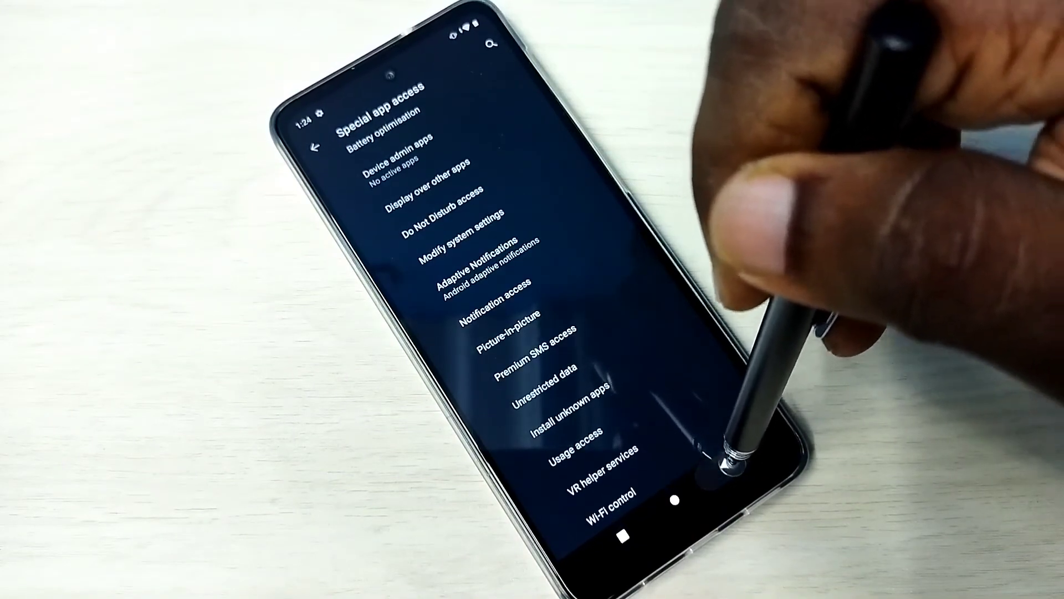